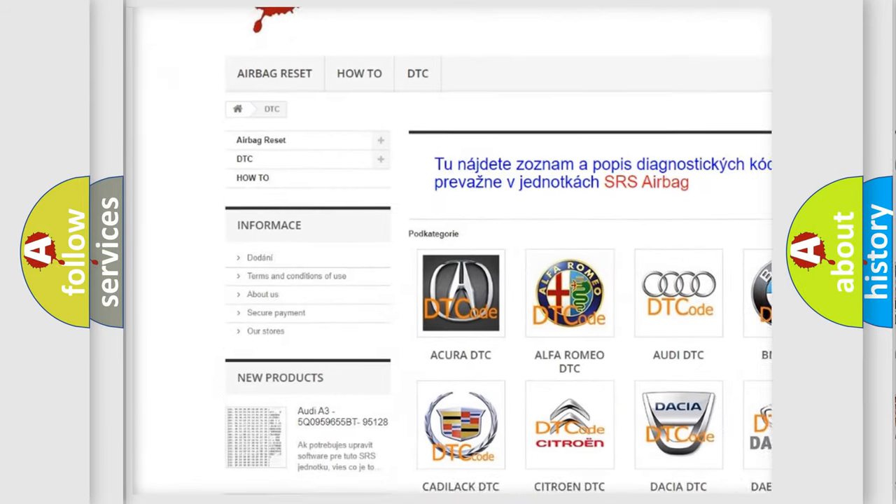
pyautogui.scroll(-3)
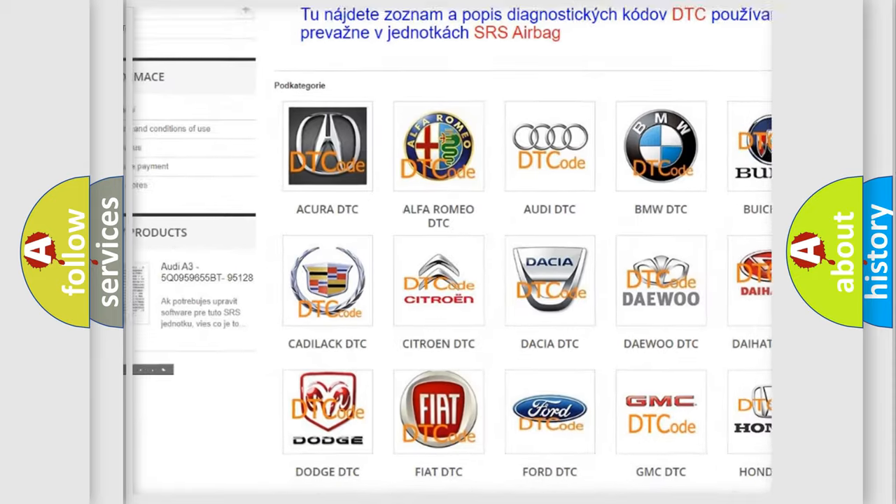
pyautogui.scroll(-3)
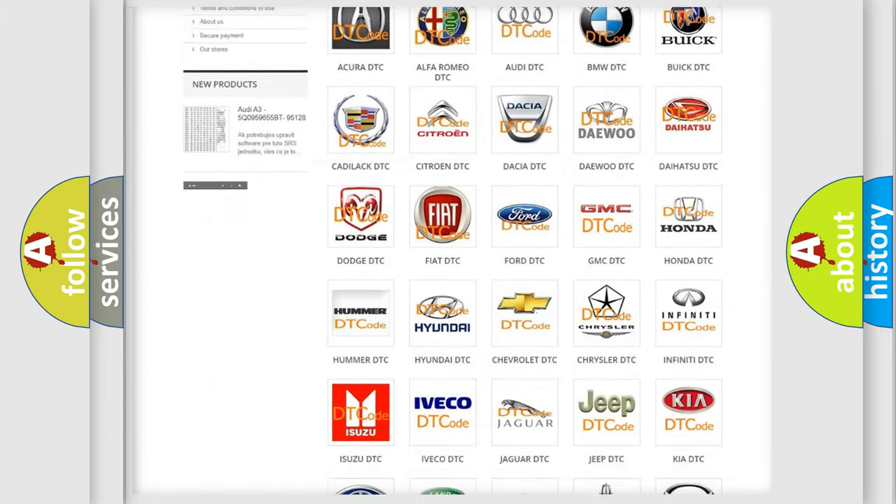
pyautogui.scroll(-3)
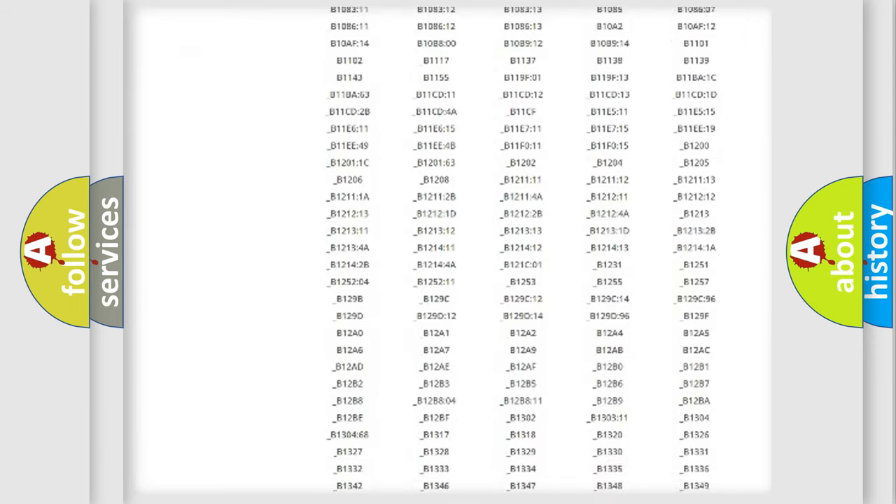
pyautogui.scroll(-3)
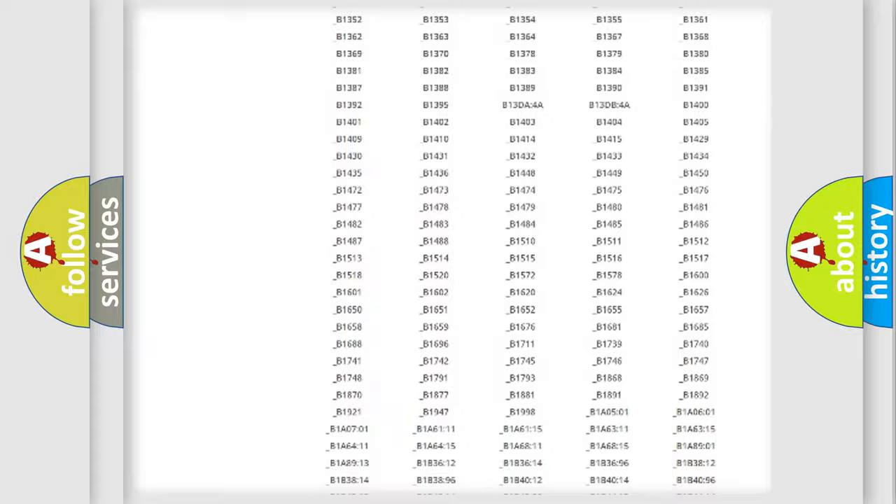